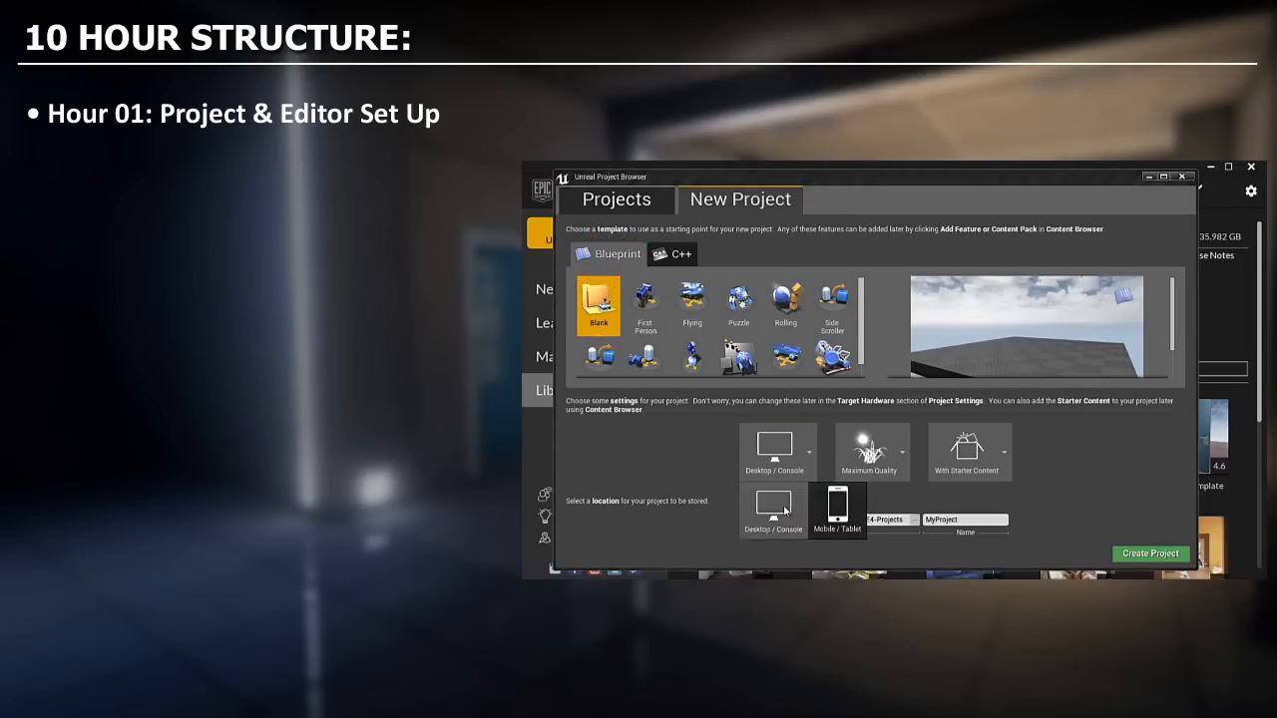
- Create a Blank Blueprint project and start a new untitled level
{"action": "left_click", "coordinate": [1151, 554]}
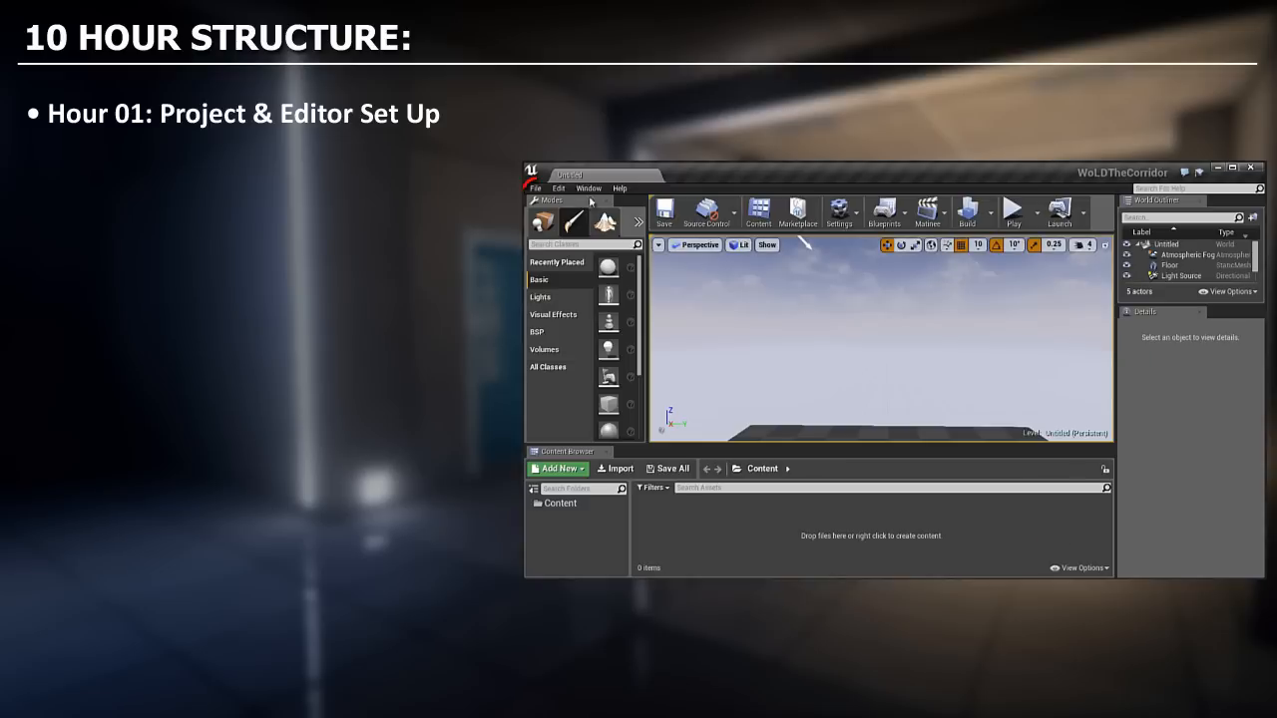
{"action": "left_click", "coordinate": [536, 189]}
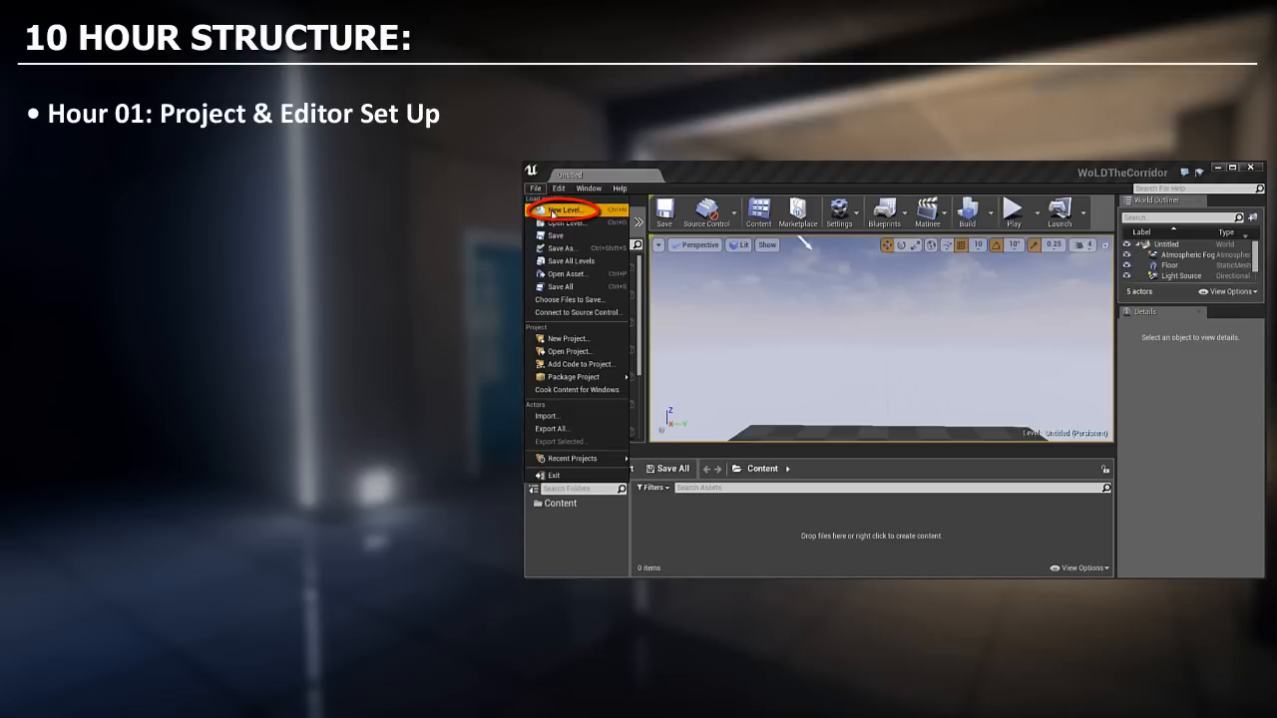
{"action": "left_click", "coordinate": [563, 210]}
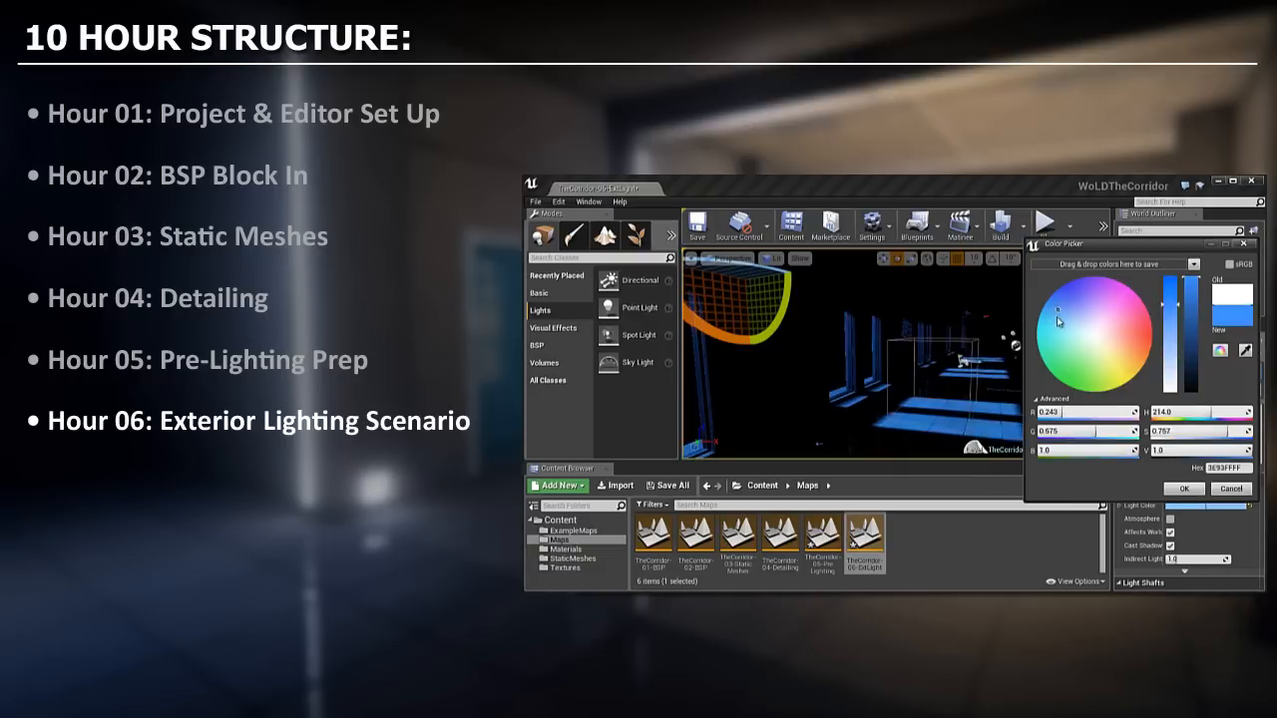
- Set the selected Point Light's Light Color to pale blue in the Color Picker
{"action": "left_click", "coordinate": [1112, 332]}
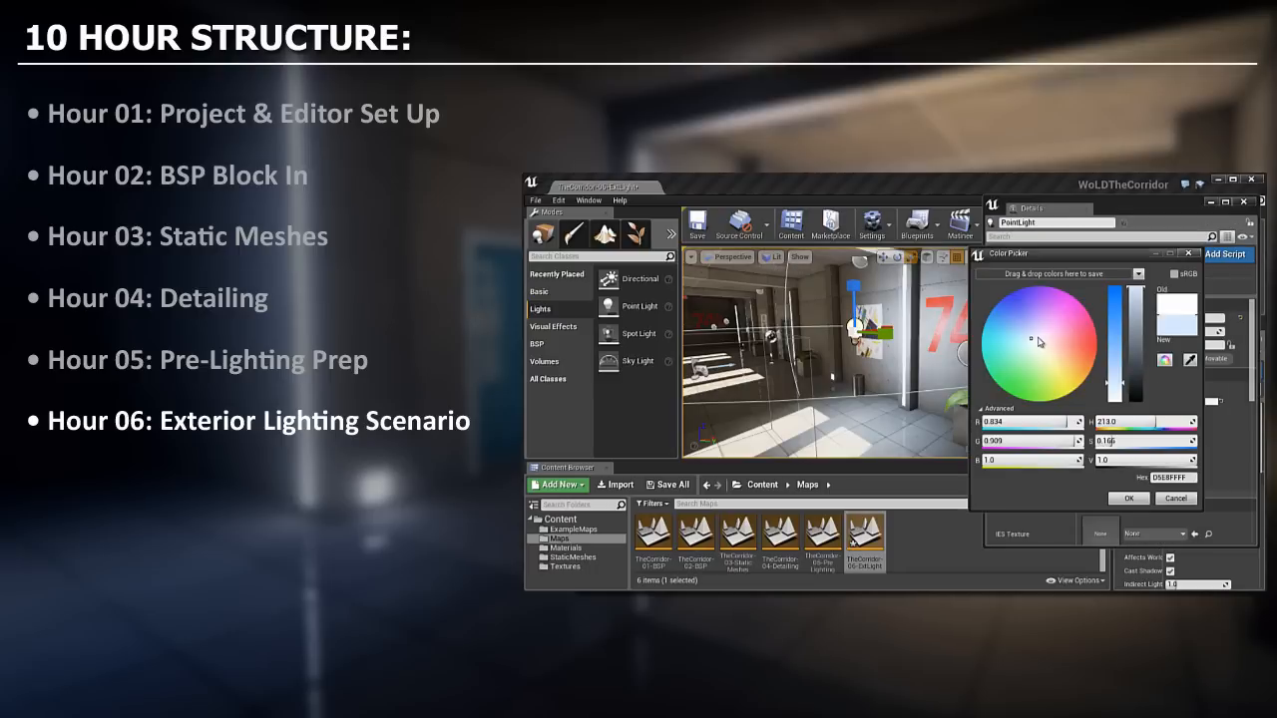
{"action": "left_click", "coordinate": [1128, 498]}
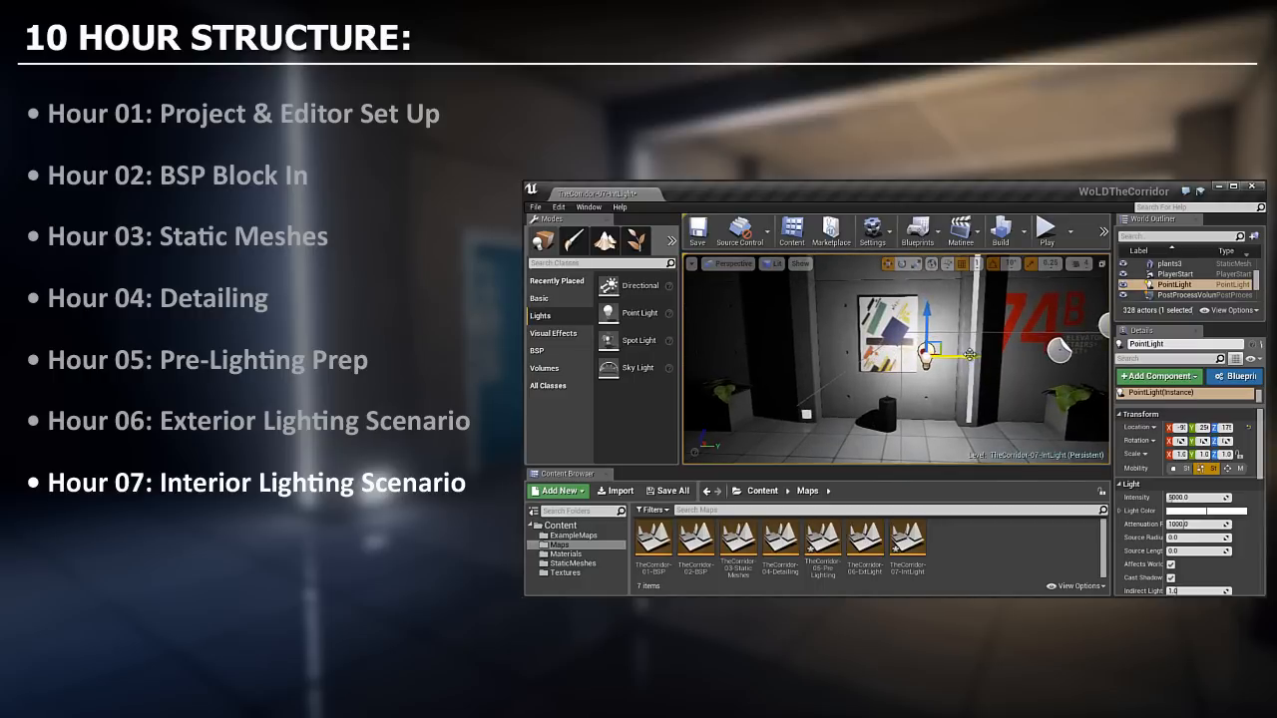
- Place a Post Process Volume with Box brush shape sized 200 on X, Y and Z
{"action": "left_click", "coordinate": [1187, 510]}
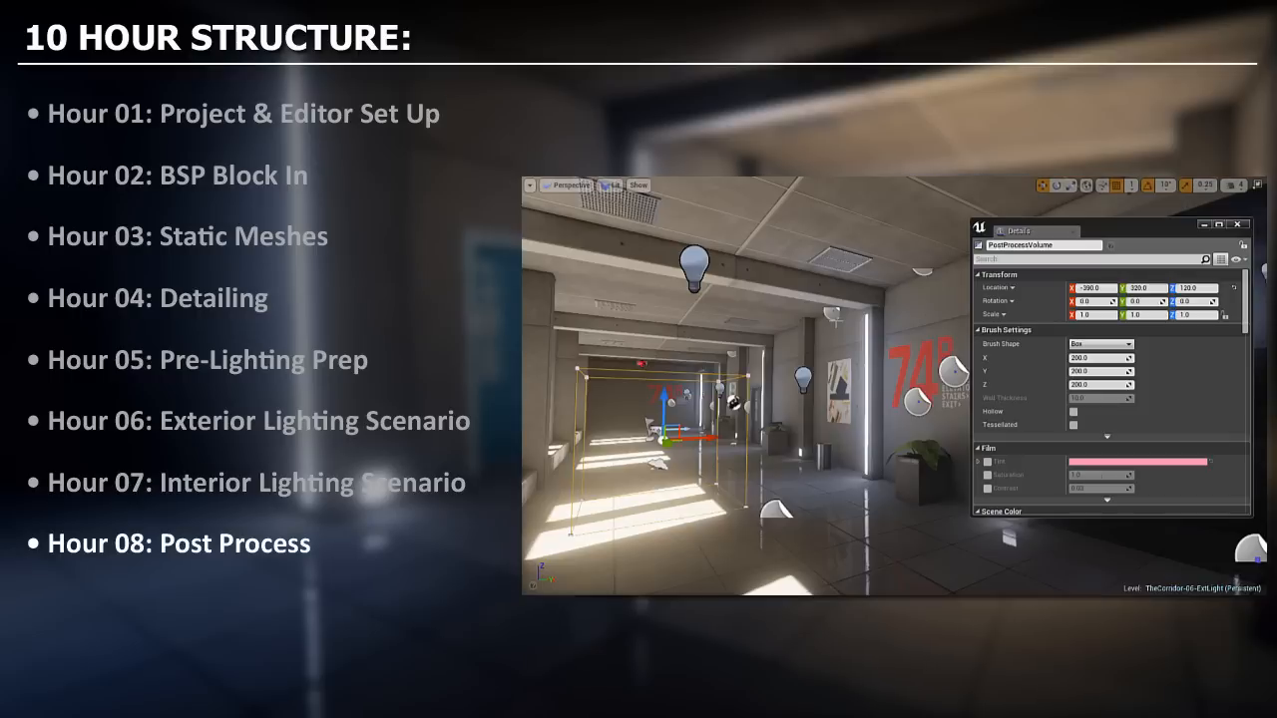
{"action": "mouse_move", "coordinate": [1032, 240]}
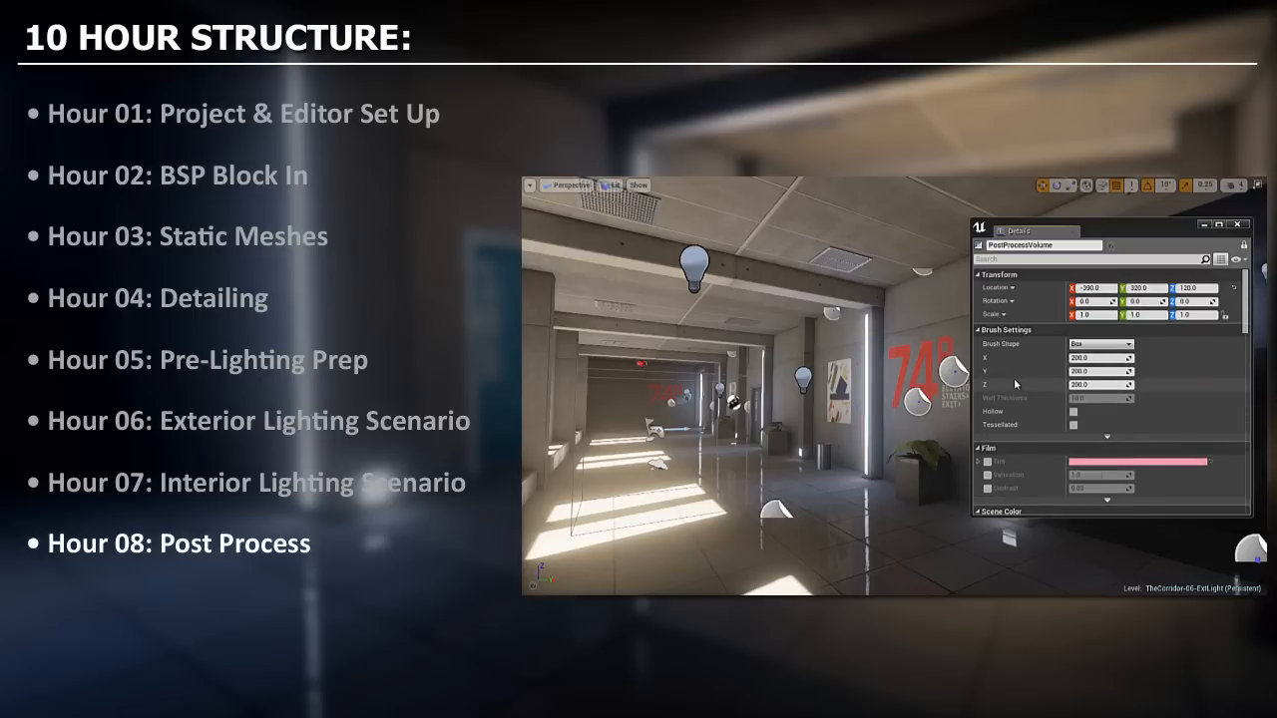
- Import the Photoshop-edited corridor LUT and assign it to the PostProcessVolume's Color Grading
{"action": "scroll", "scroll_direction": "down", "scroll_amount": 3}
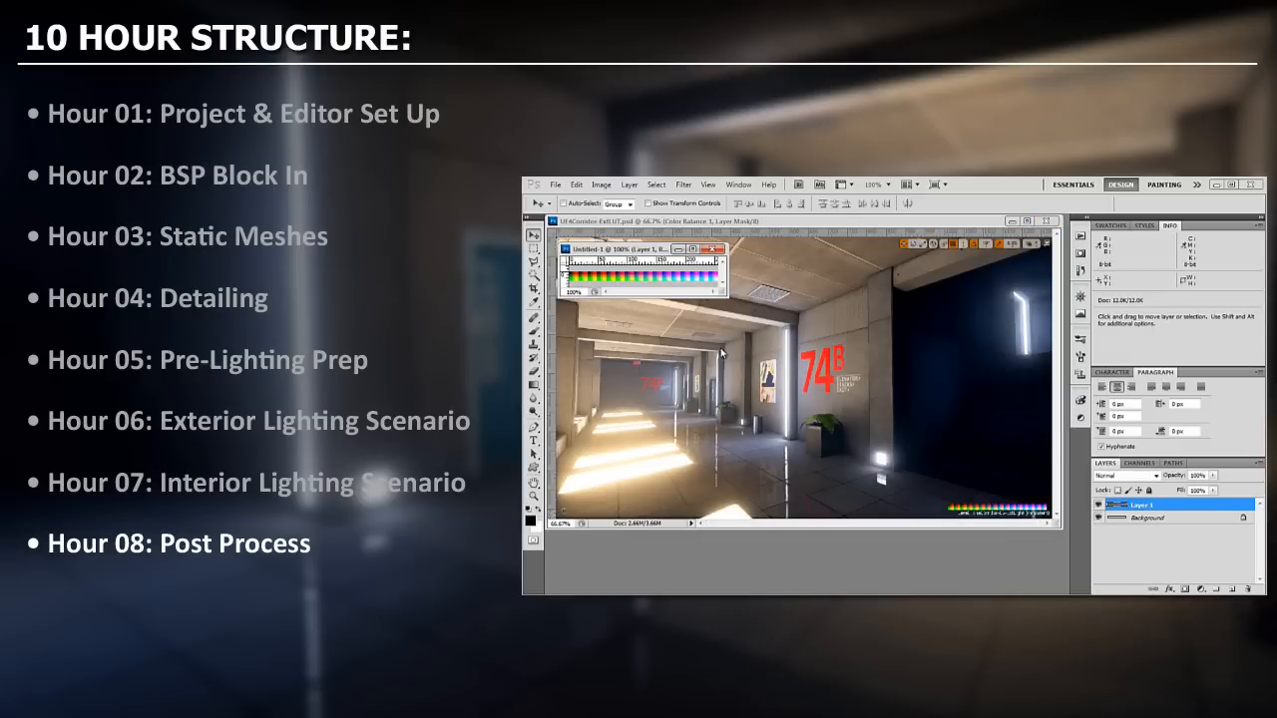
{"action": "left_click", "coordinate": [554, 184]}
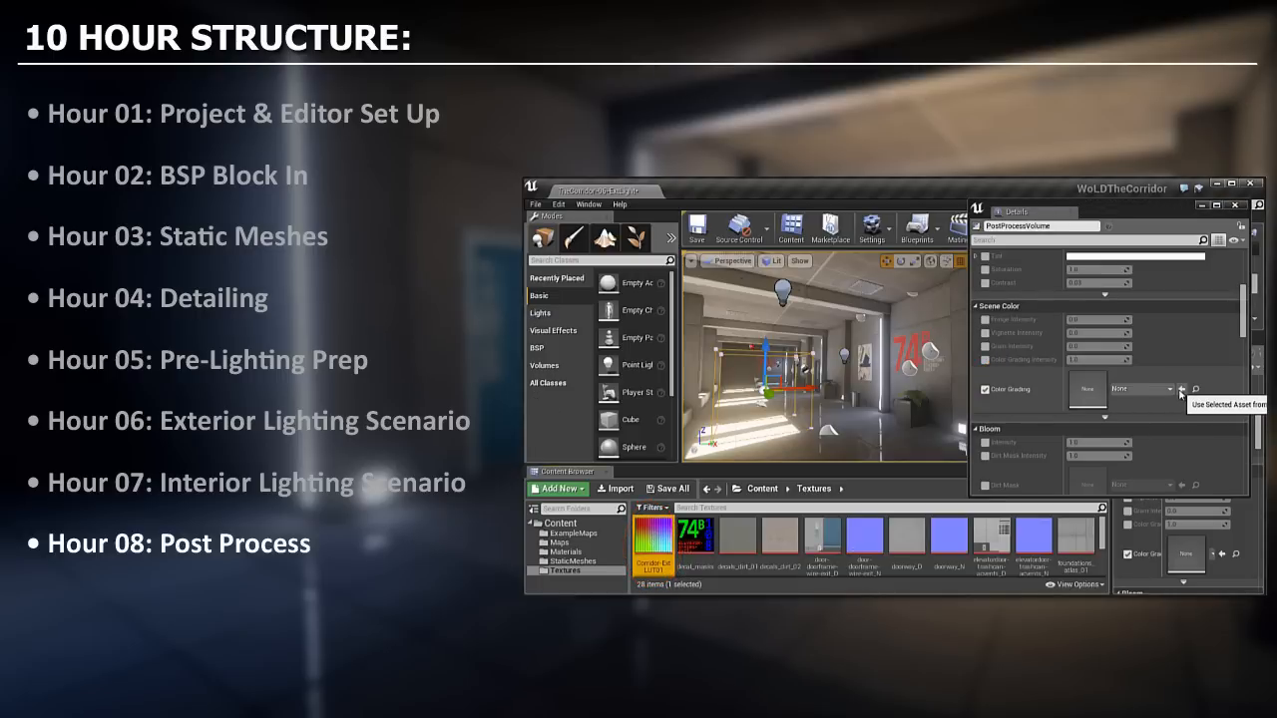
{"action": "left_click", "coordinate": [1182, 389]}
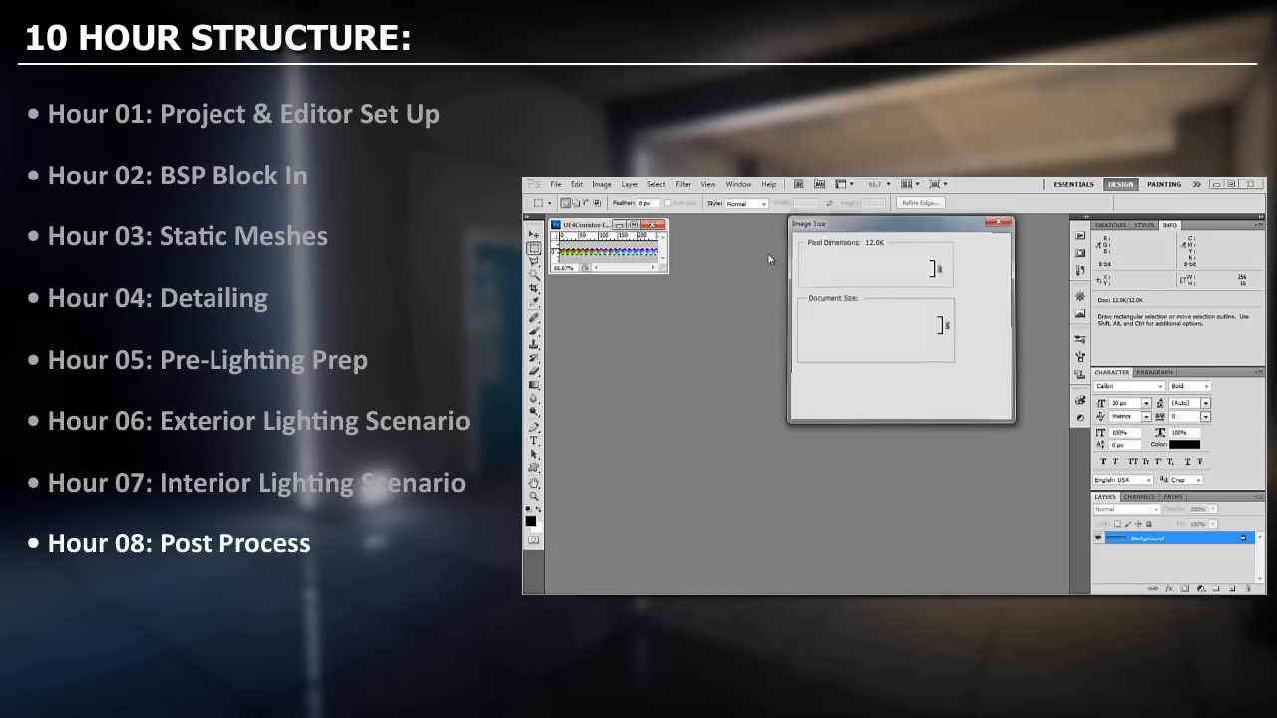
{"action": "left_click", "coordinate": [555, 184]}
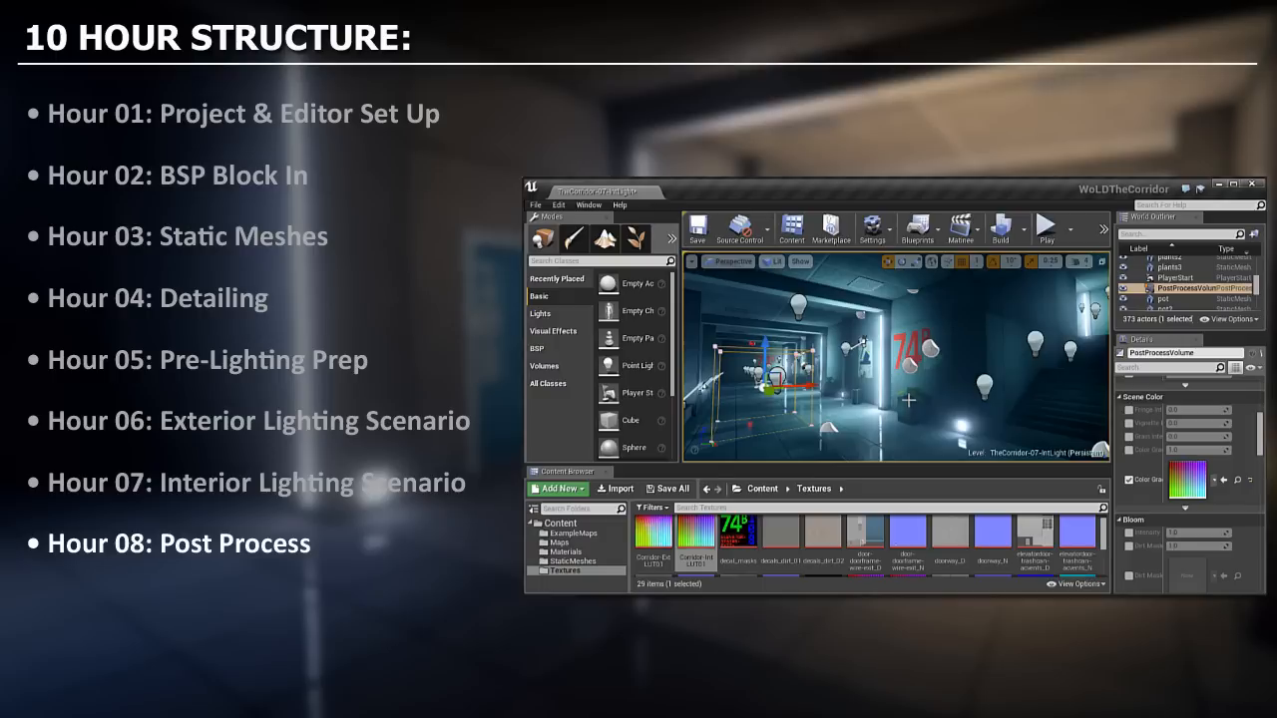
{"action": "left_click", "coordinate": [588, 206]}
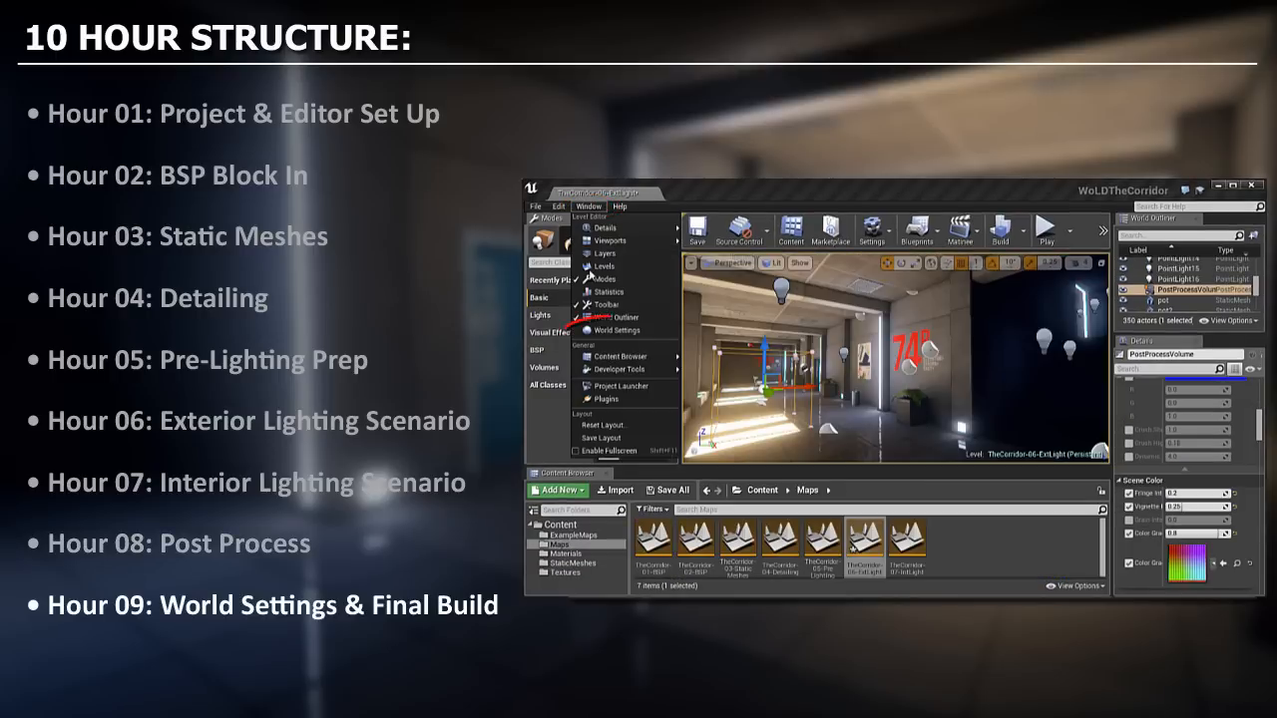
- Build the level, then add a Matinee camera group with movement and FOV tracks
{"action": "left_click", "coordinate": [614, 330]}
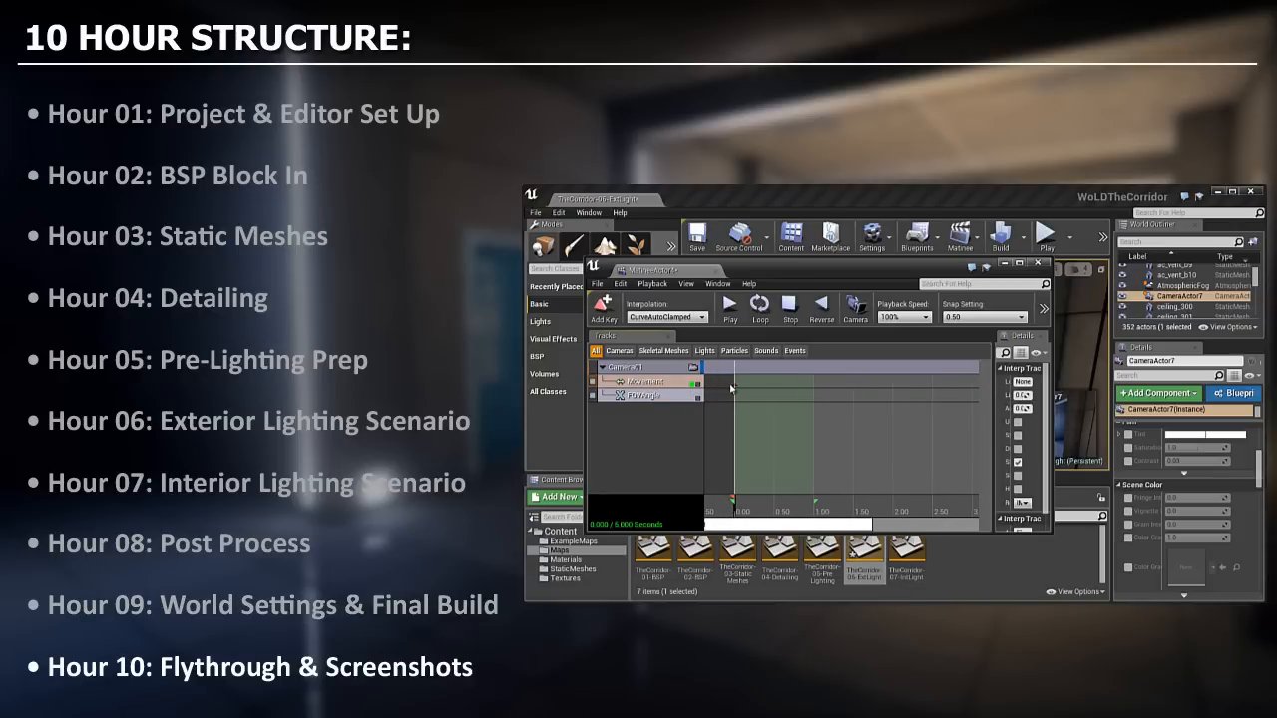
- Play the Matinee camera flythrough past the red 74B sign
{"action": "left_click", "coordinate": [734, 386]}
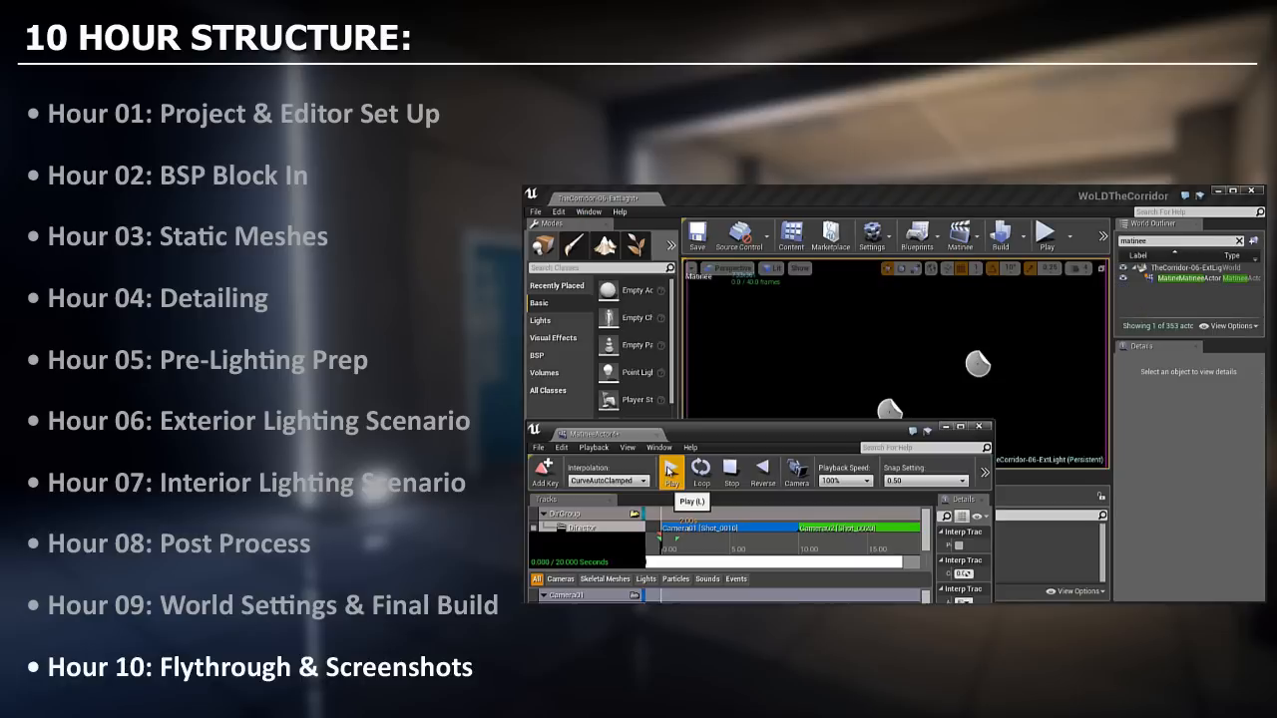
{"action": "left_click", "coordinate": [670, 470]}
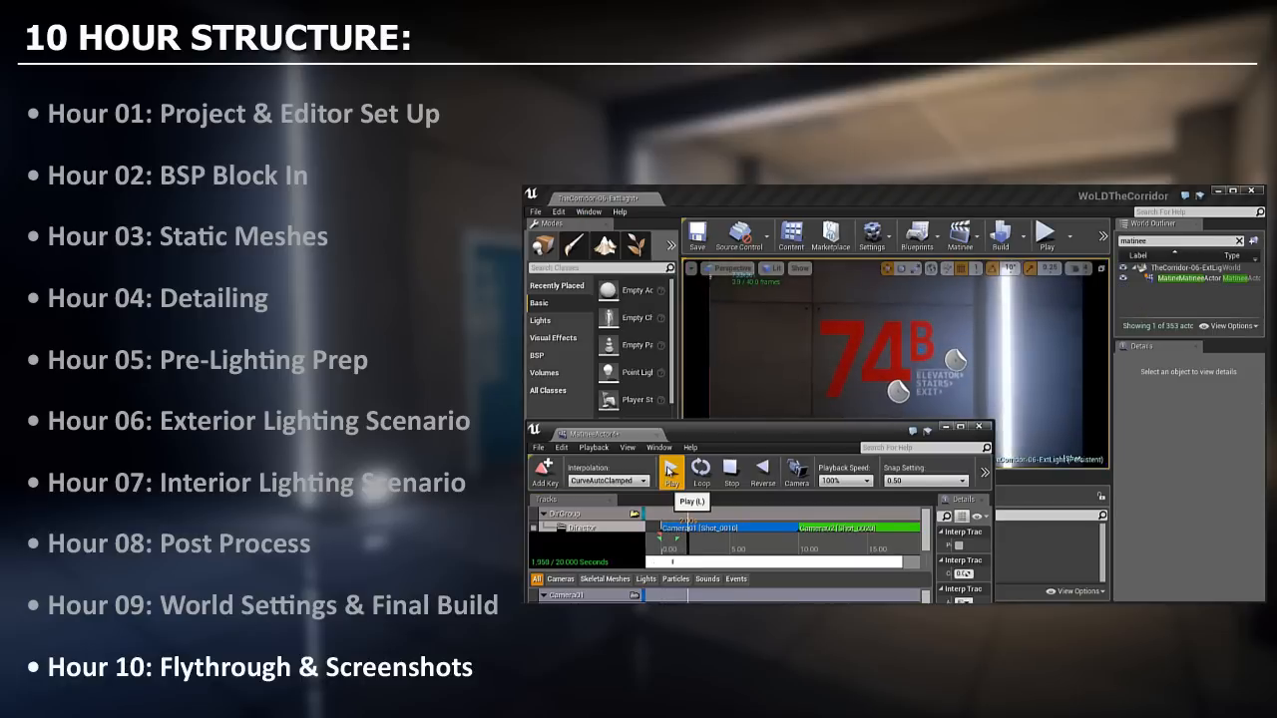